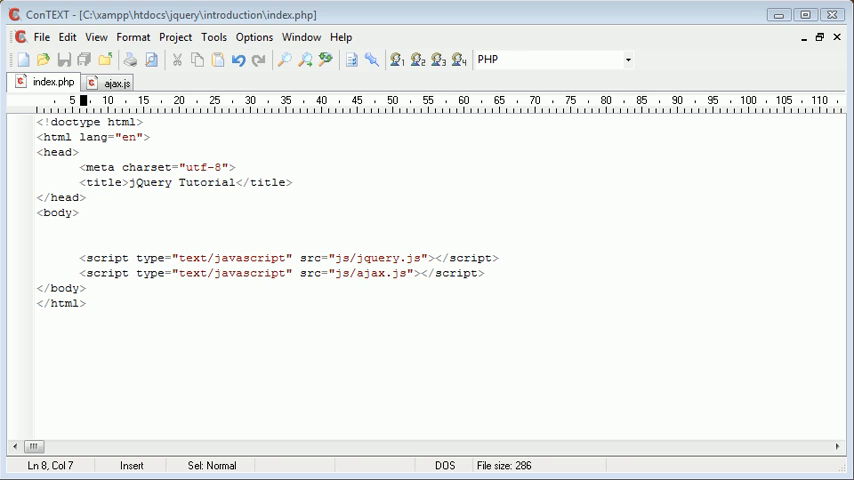
# - Type a Load button input with id "button" into the index.php body
pyautogui.click(82, 240)
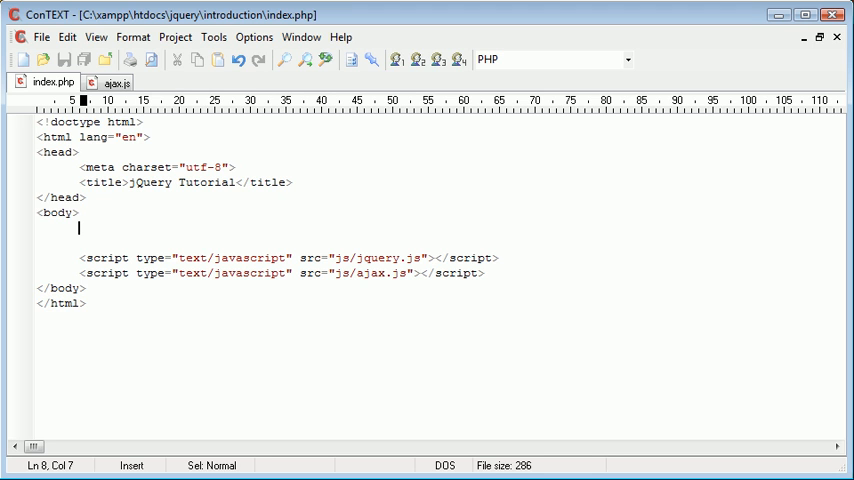
pyautogui.write('<input typ')
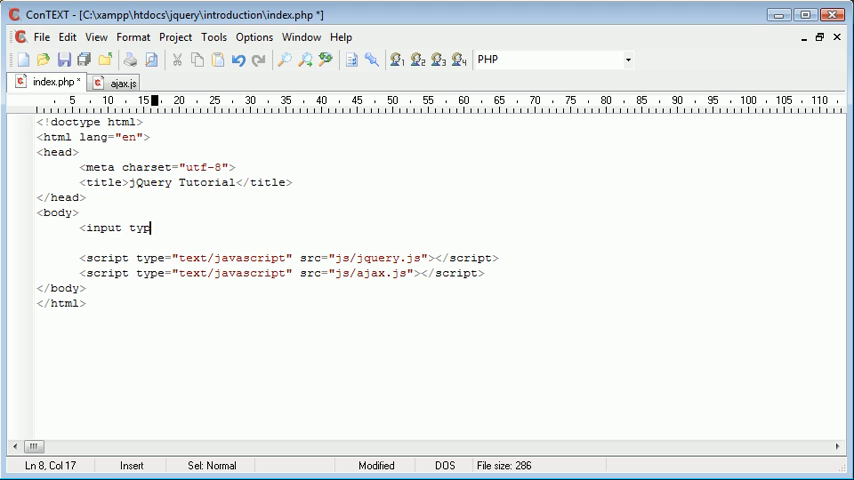
pyautogui.write('e="" />')
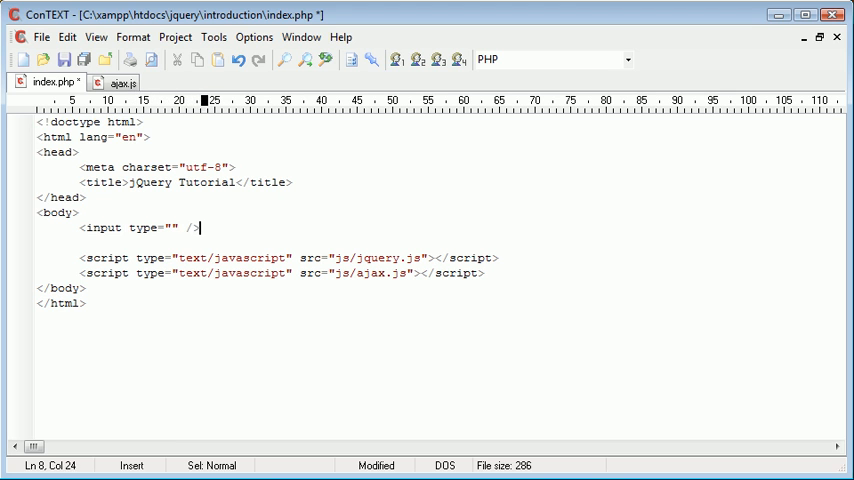
pyautogui.write('button')
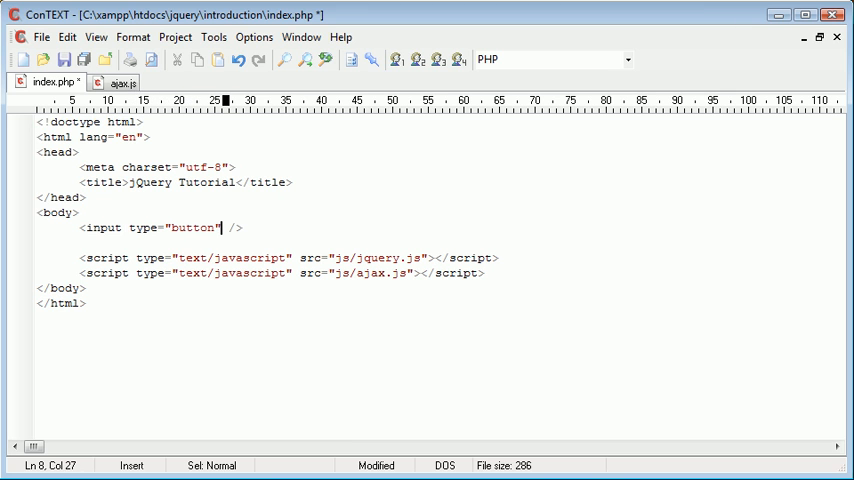
pyautogui.write('value=""')
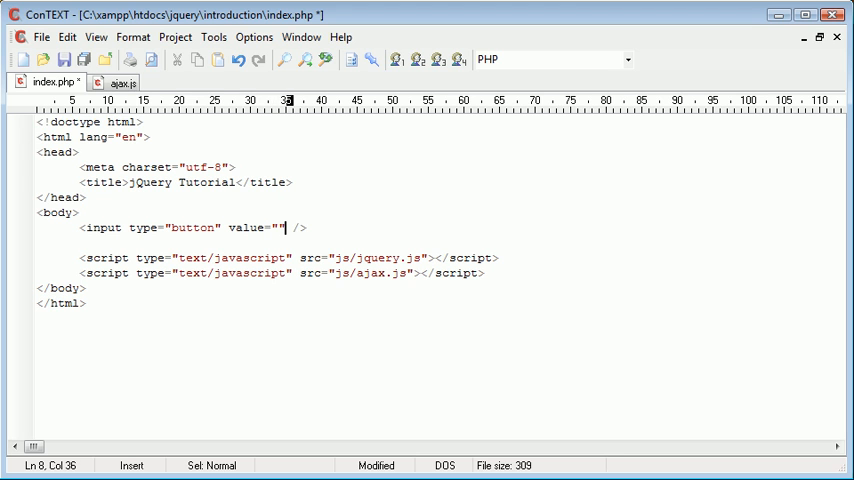
pyautogui.write('Load')
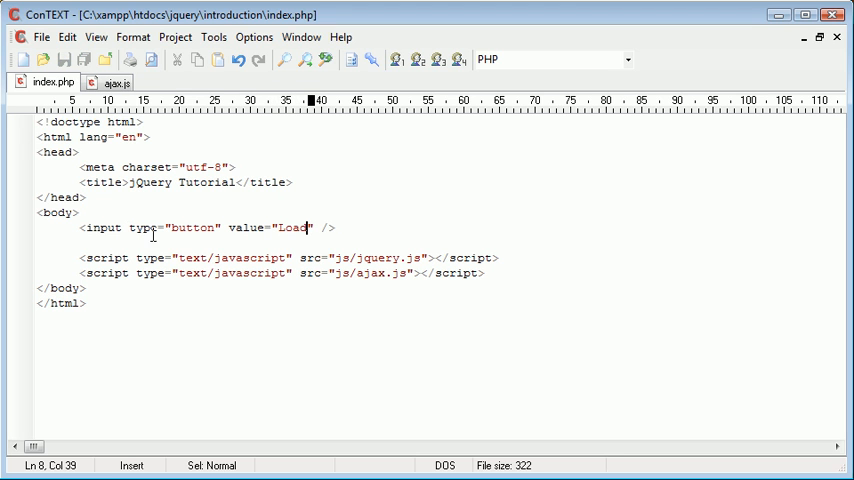
pyautogui.write('id="')
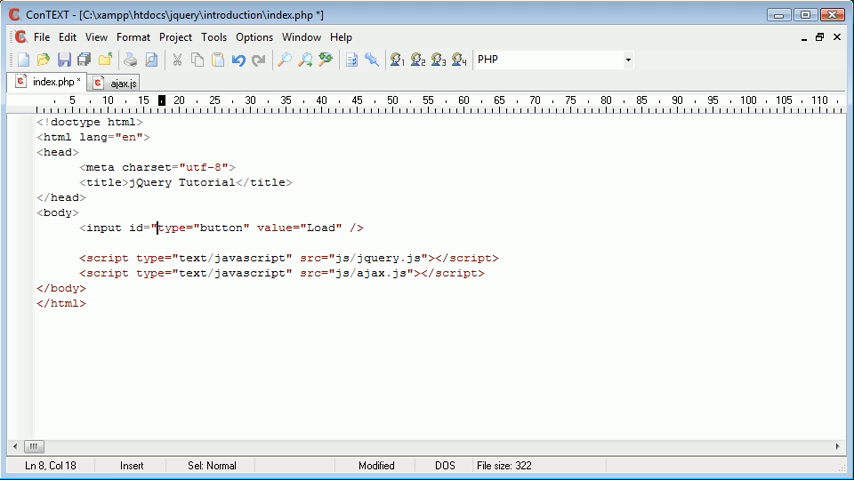
pyautogui.write('button')
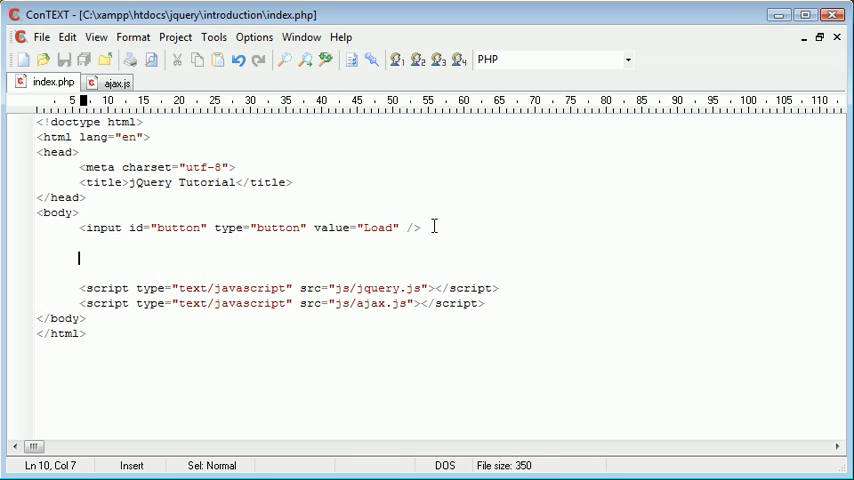
# - Add <div id="content"></div> below the Load button in index.php
pyautogui.write('<div')
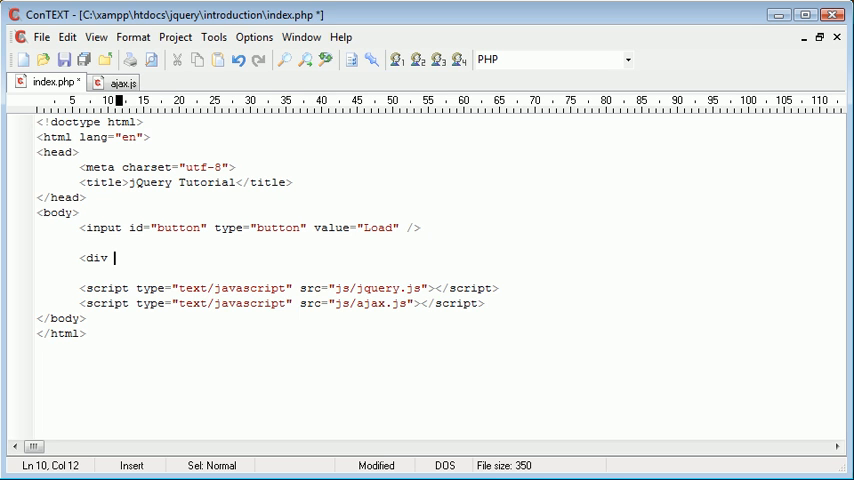
pyautogui.write('id="">')
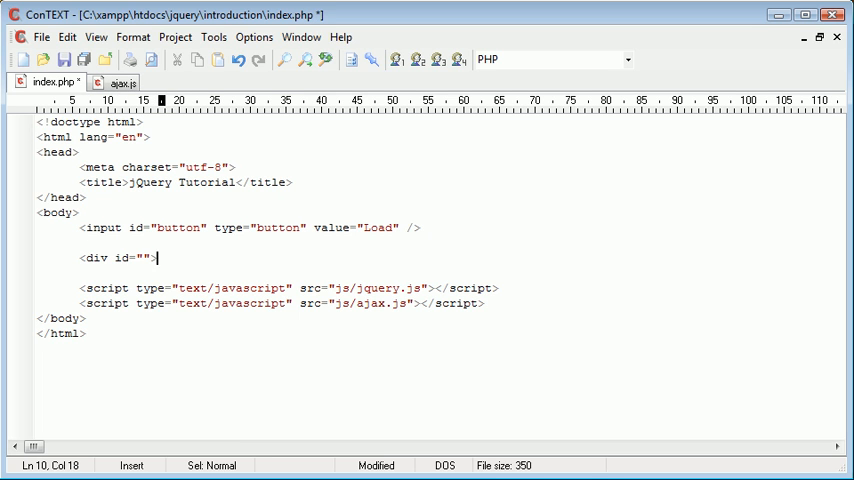
pyautogui.write('</div>')
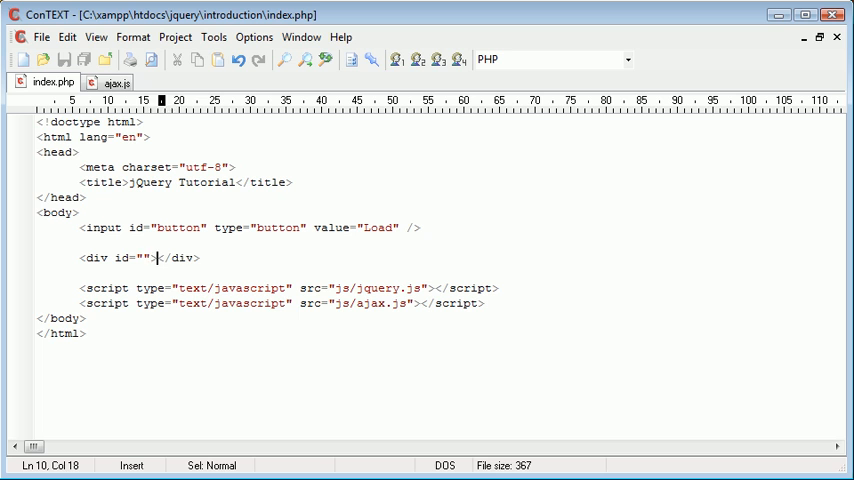
pyautogui.write('content')
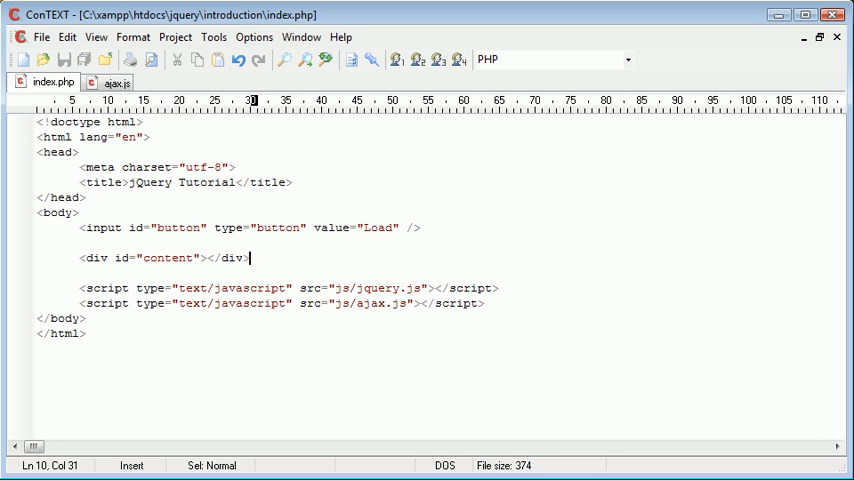
pyautogui.moveTo(283, 232)
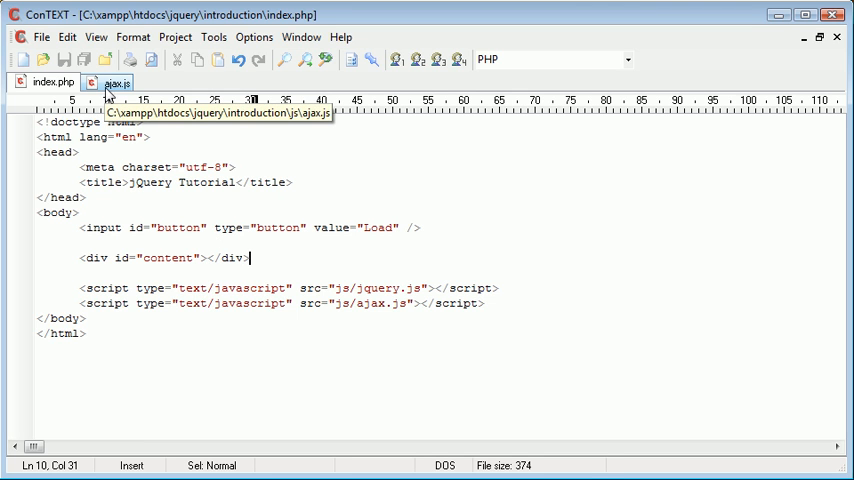
# - In ajax.js, write $('#button').click(function() { $.ajax(); });
pyautogui.click(113, 82)
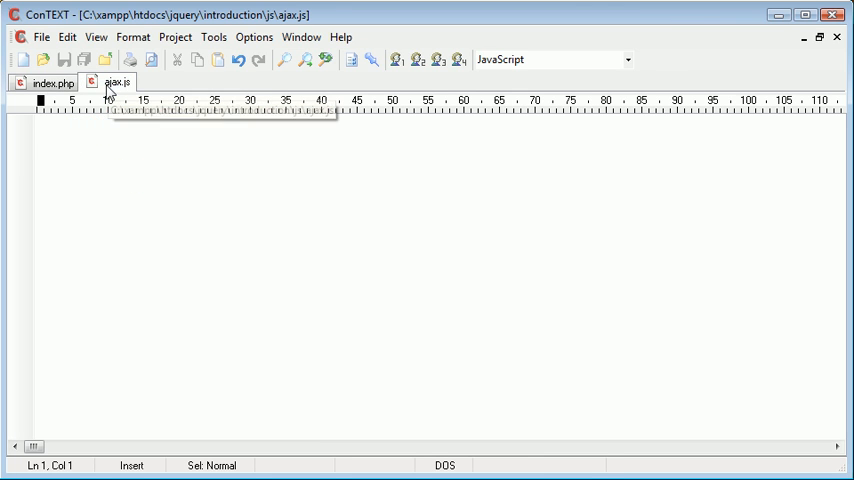
pyautogui.click(51, 82)
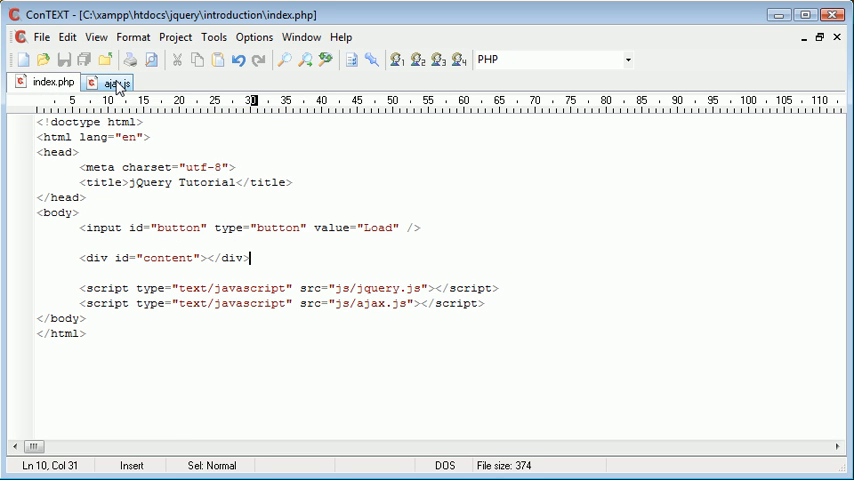
pyautogui.click(110, 82)
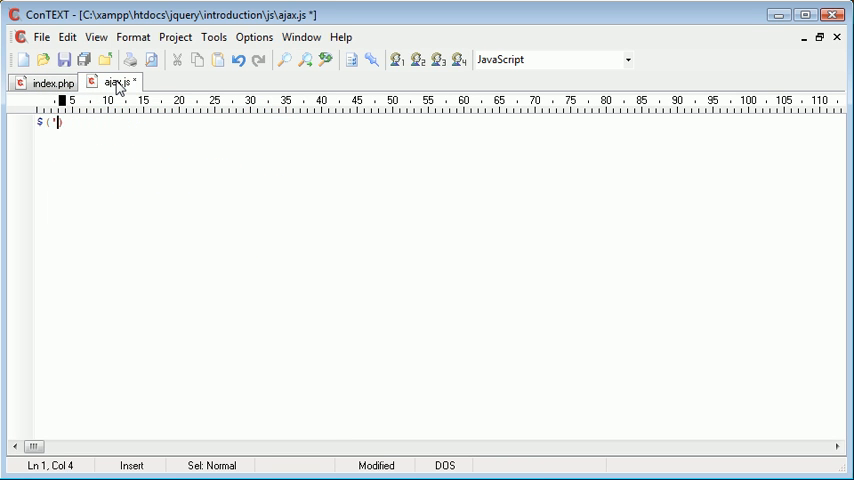
pyautogui.write("#button')")
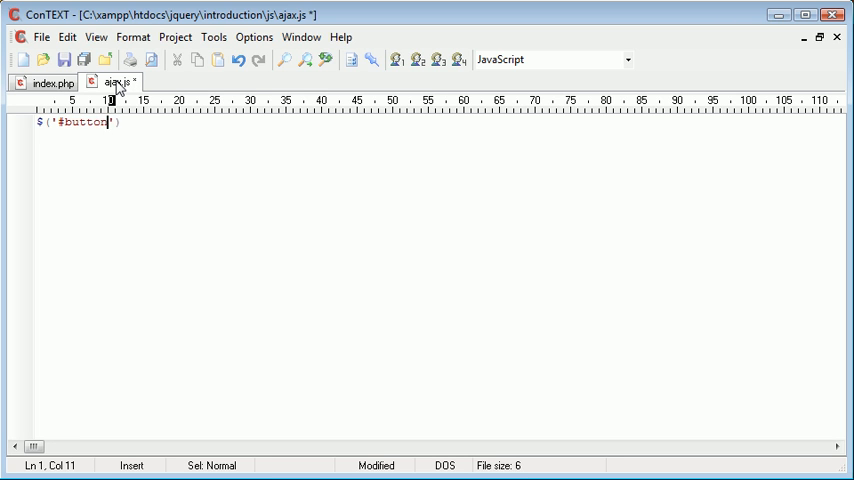
pyautogui.write('.')
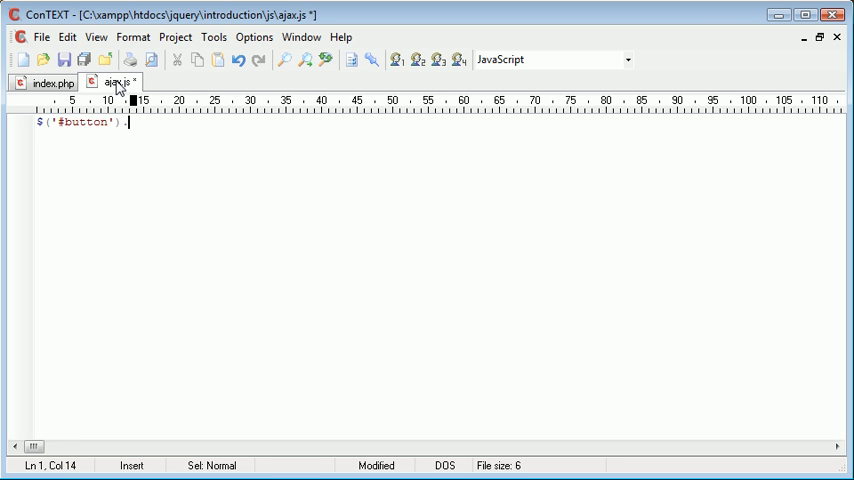
pyautogui.write('click();')
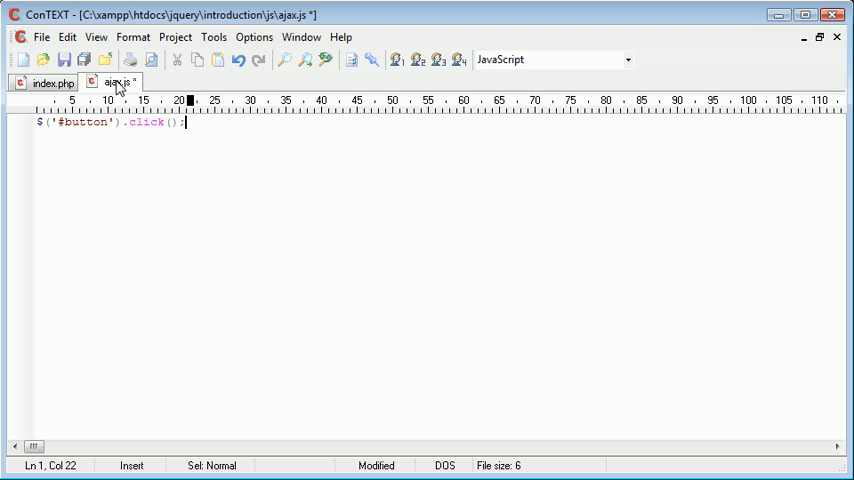
pyautogui.write('(function(')
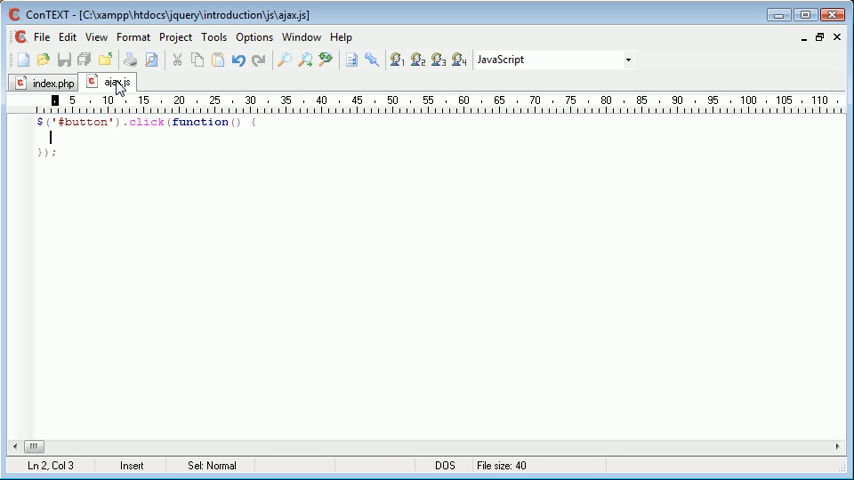
pyautogui.write('$.ajax')
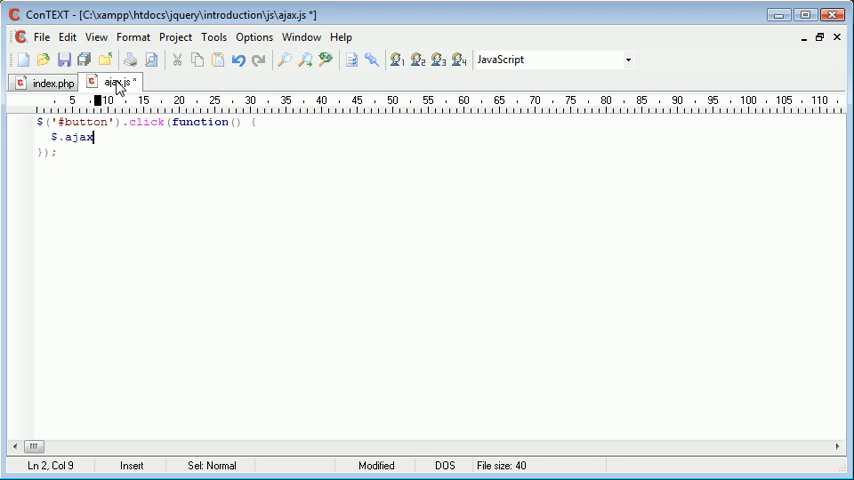
pyautogui.write('();')
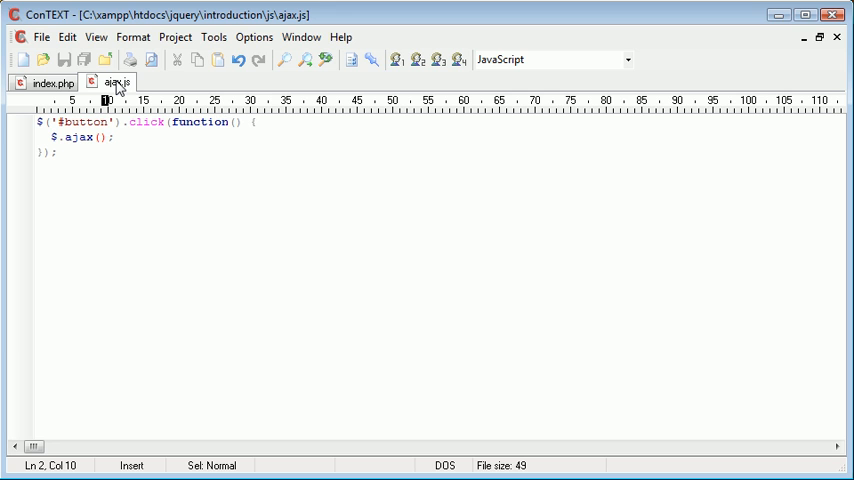
# - Give the $.ajax call the option url: 'page.html'
pyautogui.click(100, 137)
pyautogui.write('{')
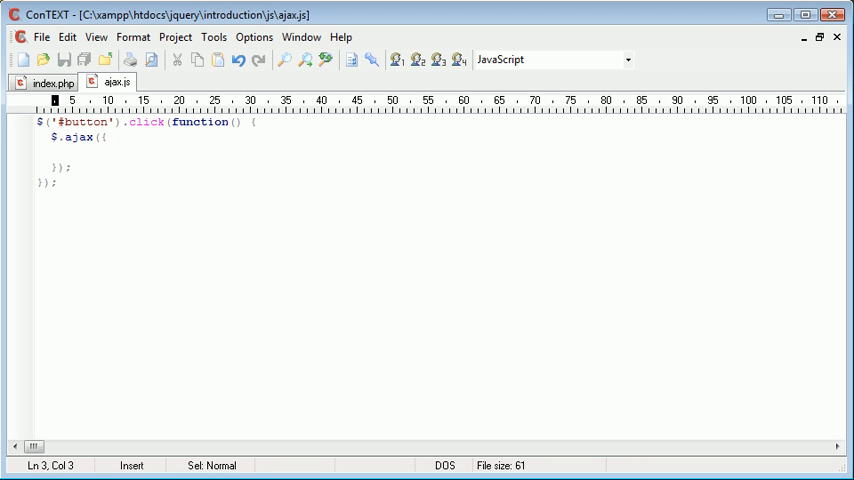
pyautogui.write('u')
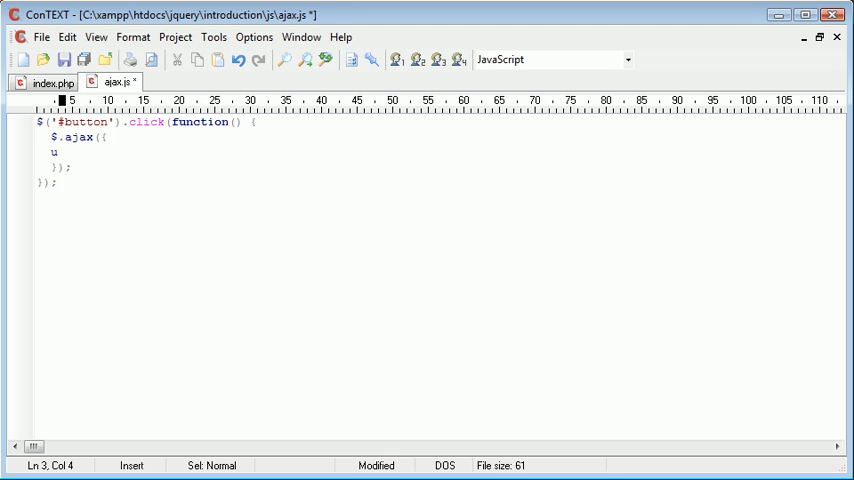
pyautogui.write('rl:')
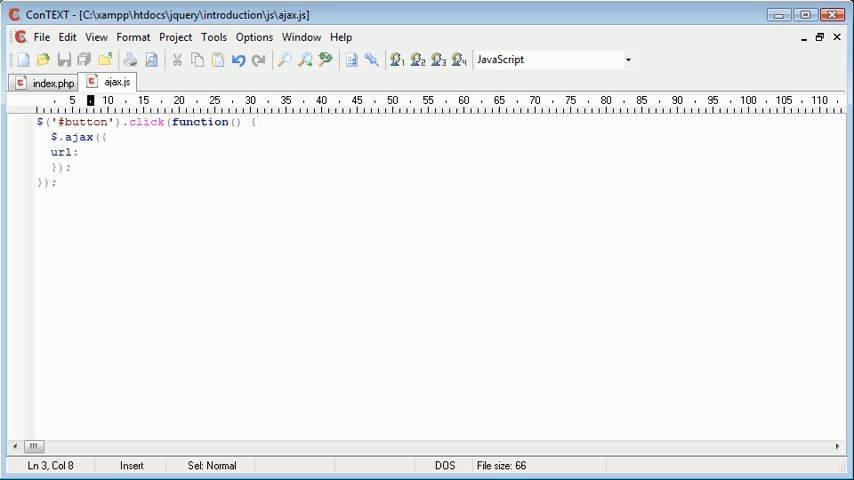
pyautogui.write("''")
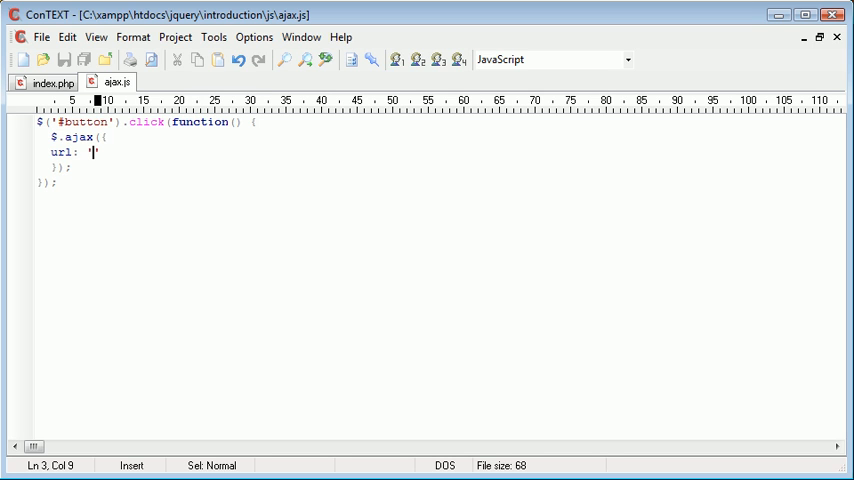
pyautogui.write('page')
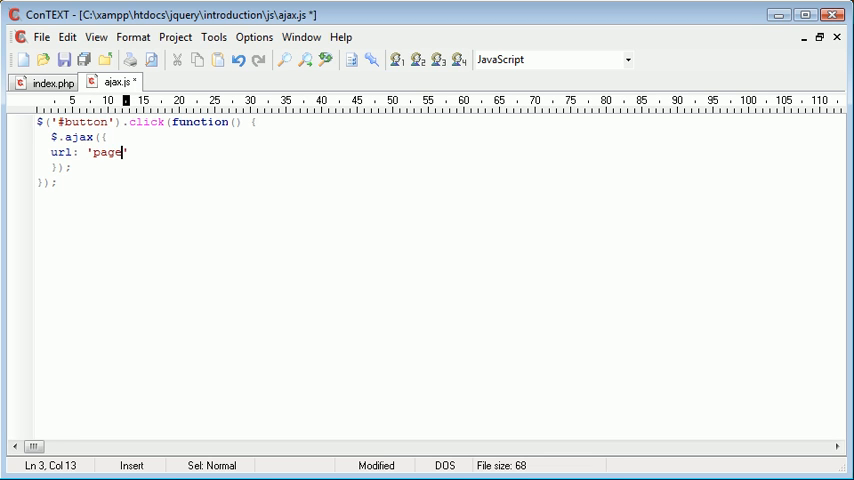
pyautogui.write(".html'")
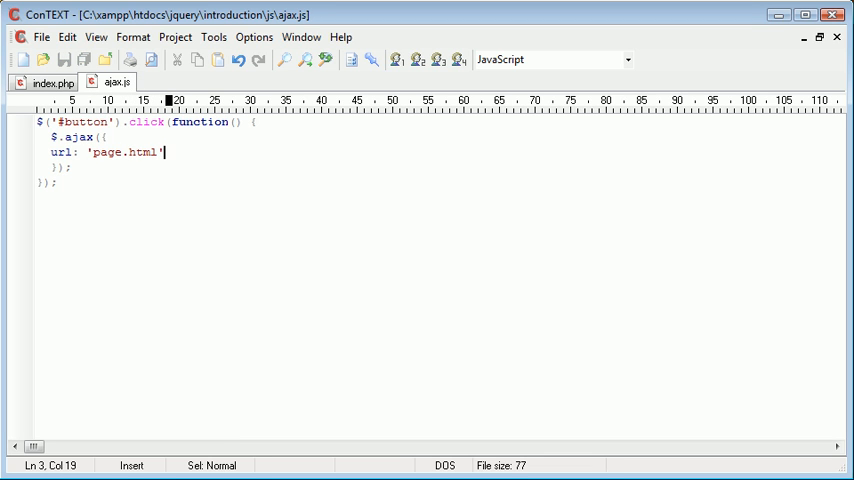
pyautogui.write(',')
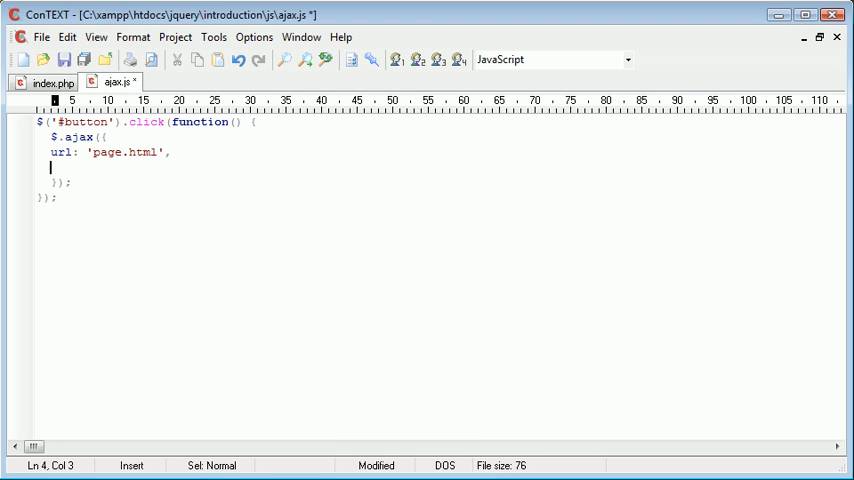
# - Add an empty success: function(data) { } to the $.ajax options
pyautogui.write('su')
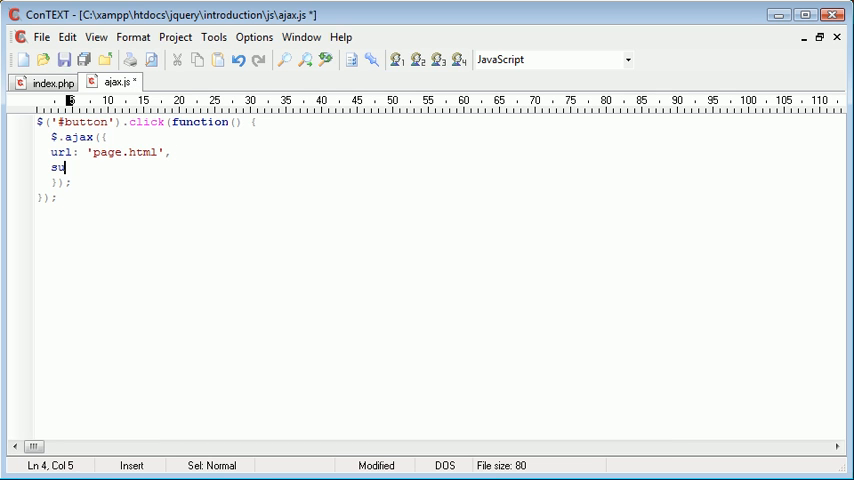
pyautogui.write('ccess')
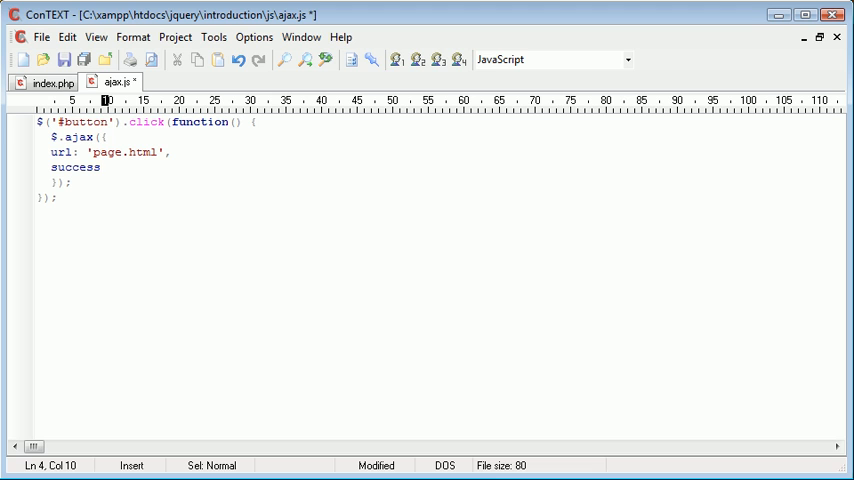
pyautogui.write(':')
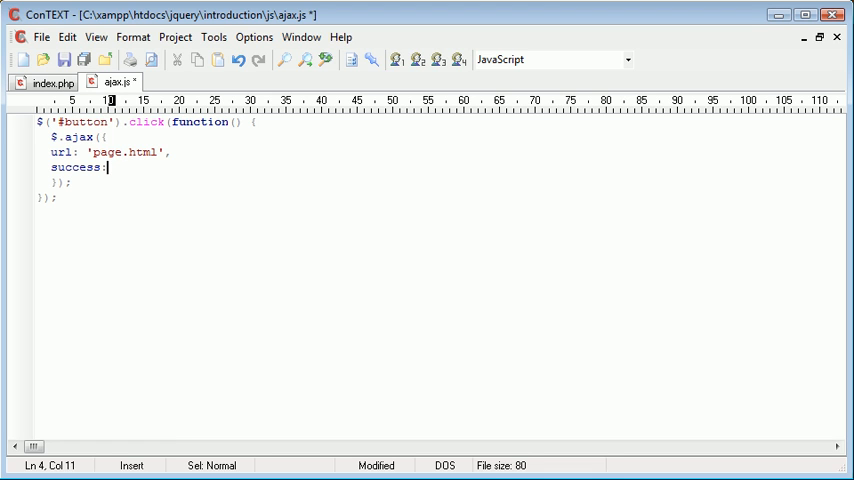
pyautogui.write('functio')
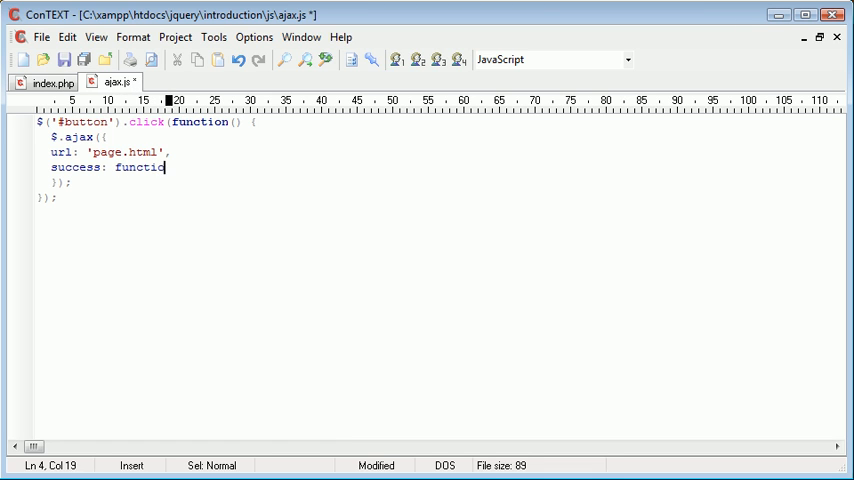
pyautogui.write('n(d')
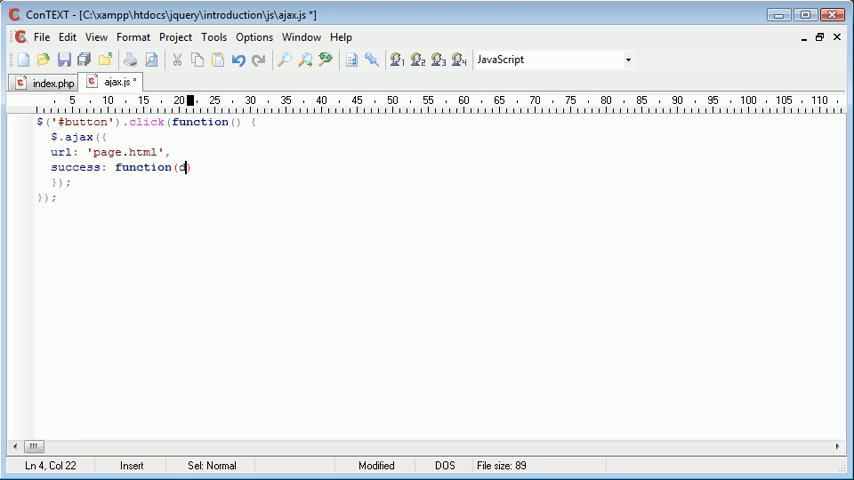
pyautogui.write('ata')
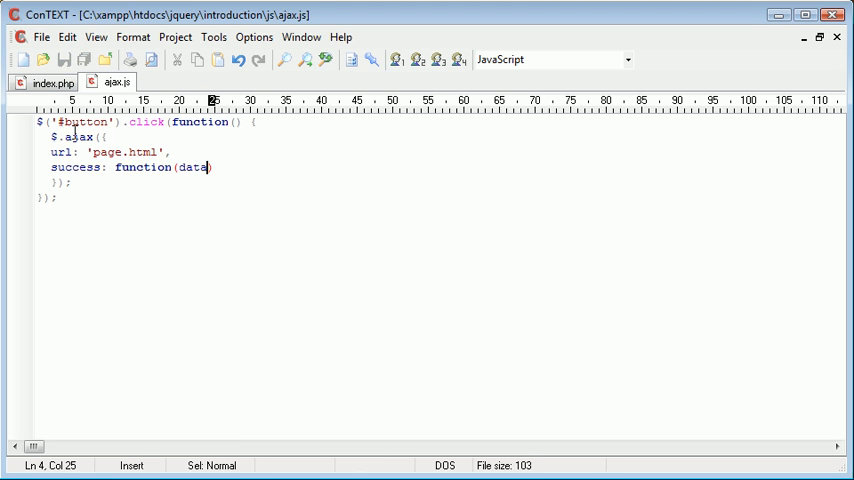
pyautogui.moveTo(131, 151)
pyautogui.write(' {')
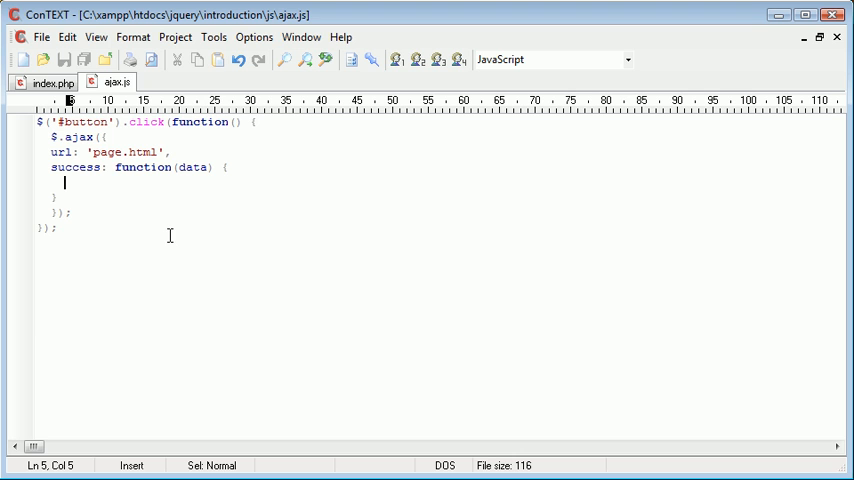
# - Confirm the div id in index.php, then write $('#content').html(data); in ajax.js
pyautogui.click(50, 82)
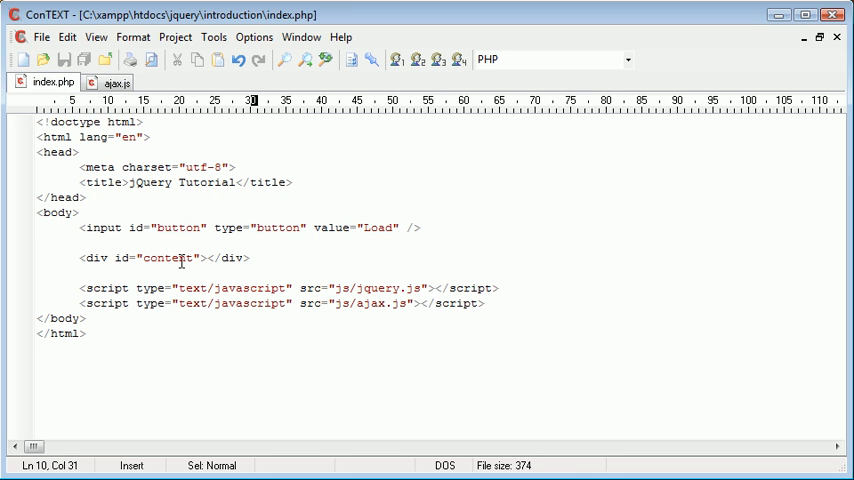
pyautogui.moveTo(113, 137)
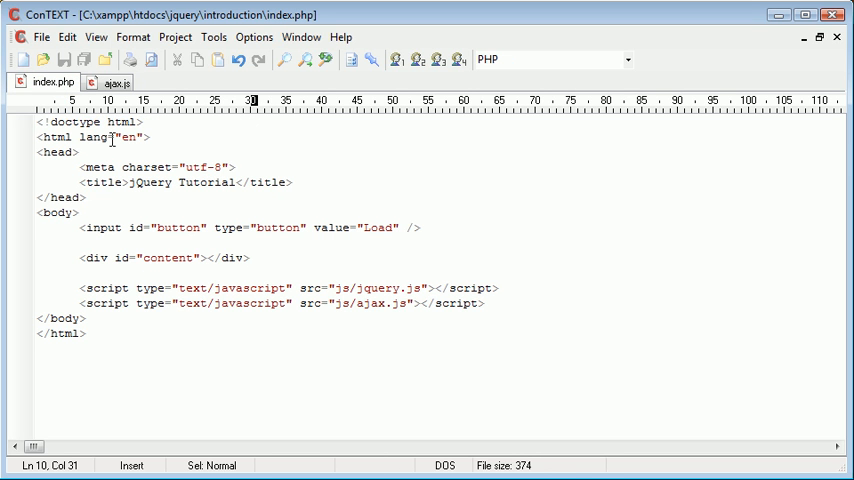
pyautogui.click(113, 82)
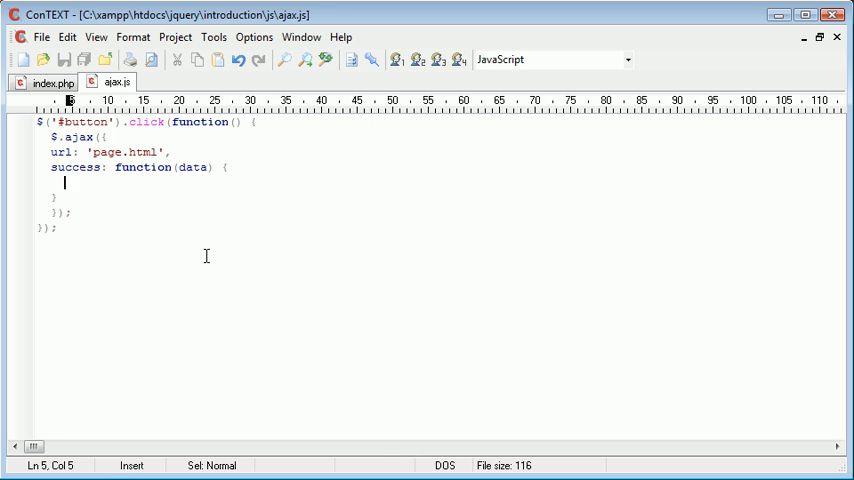
pyautogui.write("$('#")
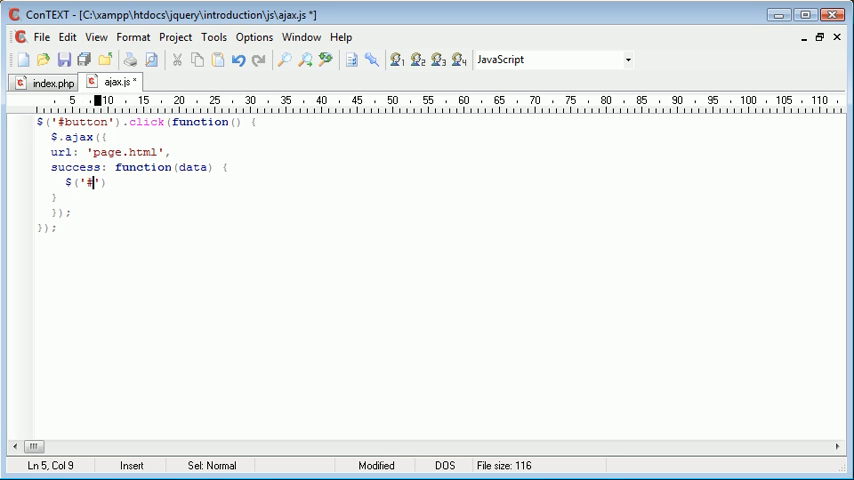
pyautogui.write('content')
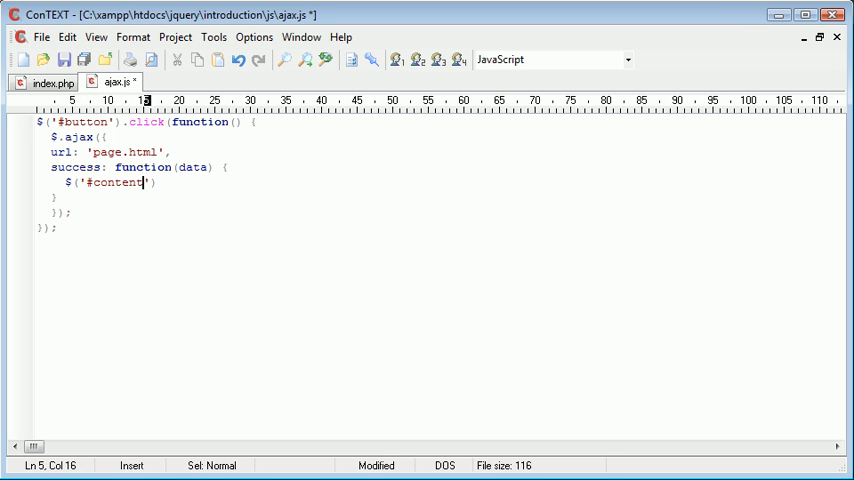
pyautogui.write(').html(data);')
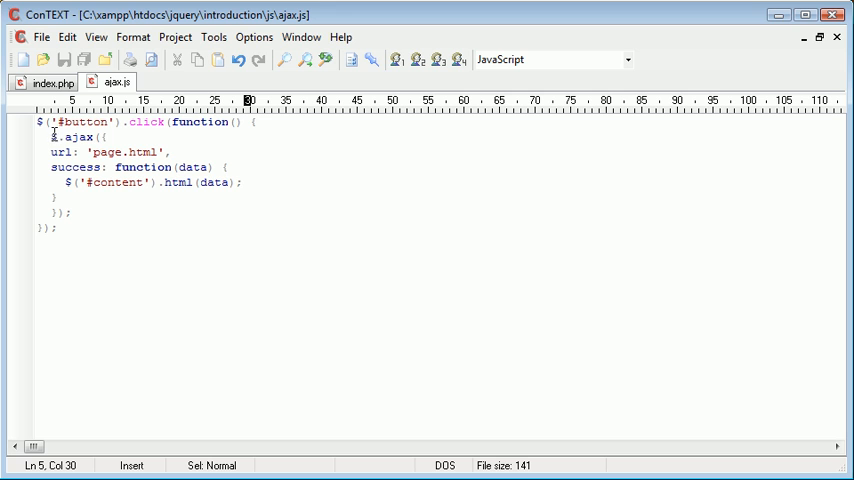
pyautogui.moveTo(128, 138)
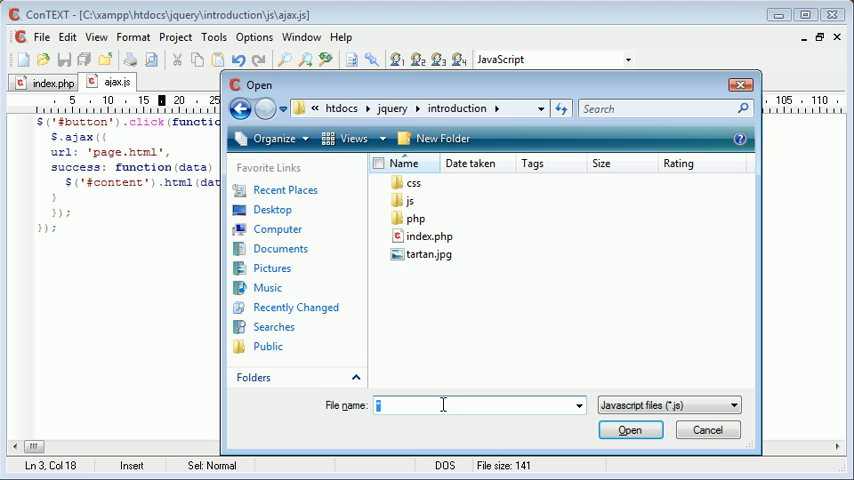
pyautogui.click(707, 429)
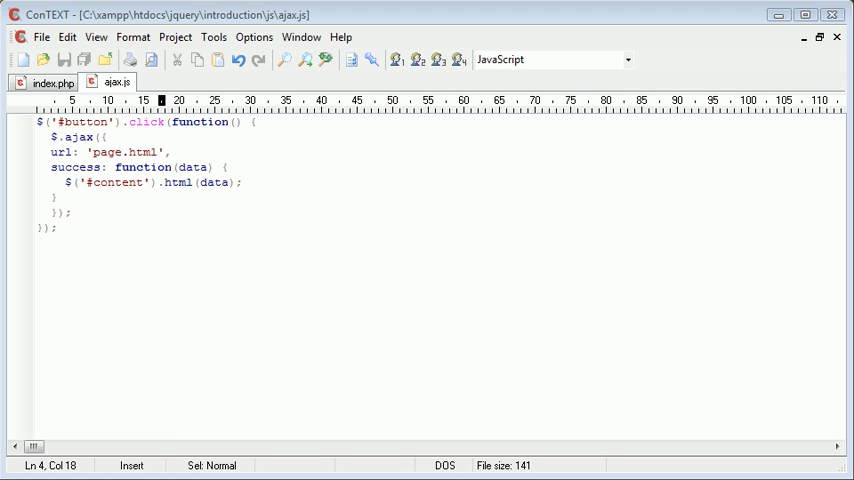
pyautogui.click(242, 183)
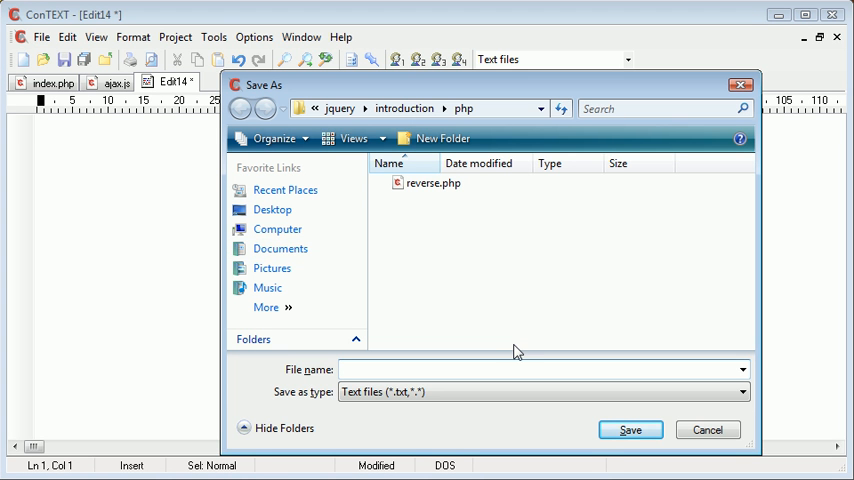
# - Save a new file as page.html in the introduction folder and type 'Loaded'
pyautogui.click(240, 108)
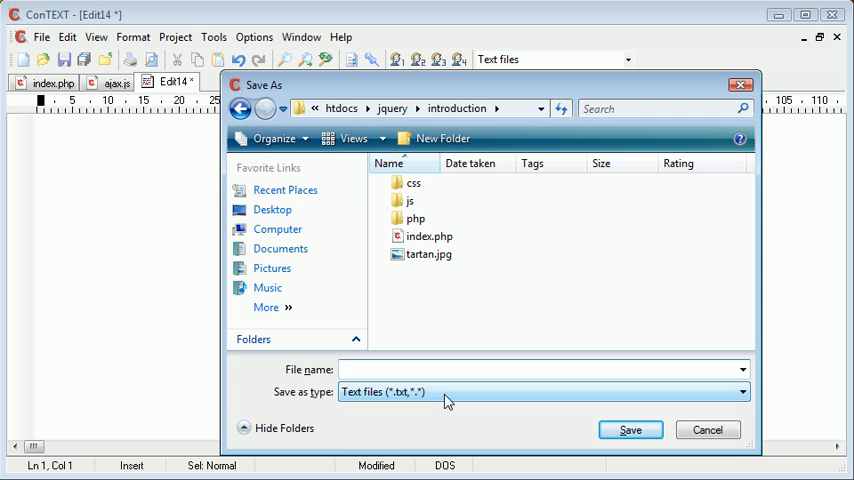
pyautogui.write('page.html')
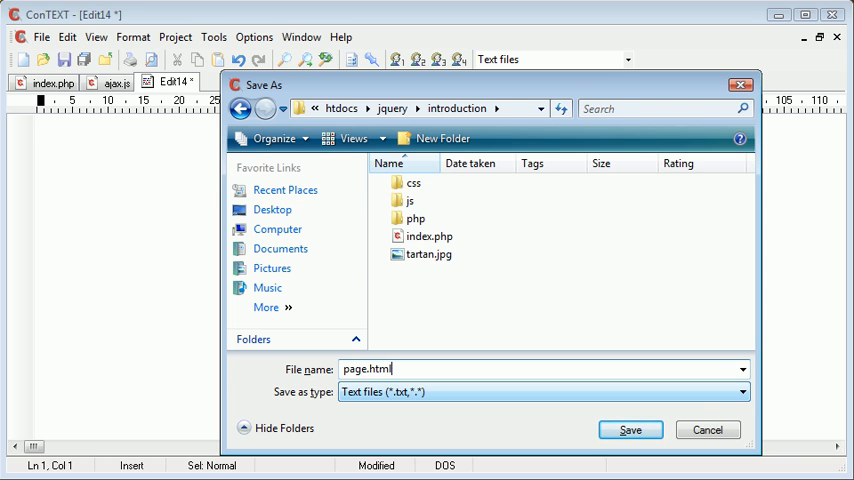
pyautogui.click(630, 429)
pyautogui.write('<strong></strong>')
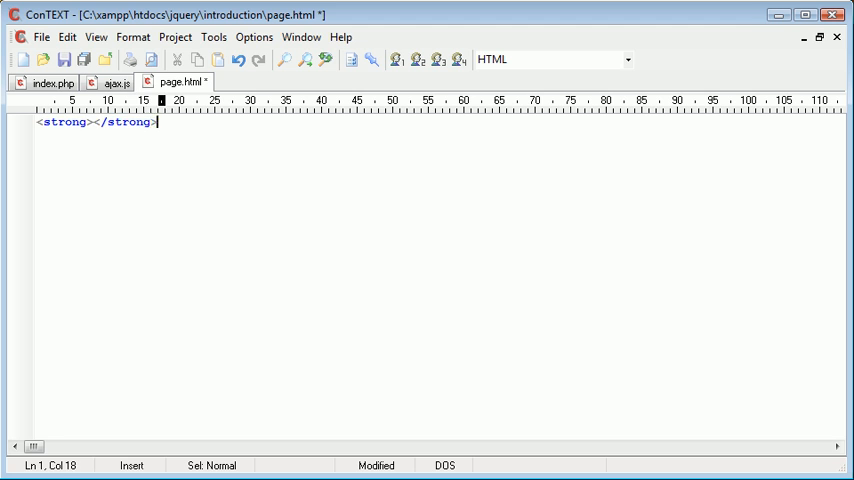
pyautogui.write('Loaded')
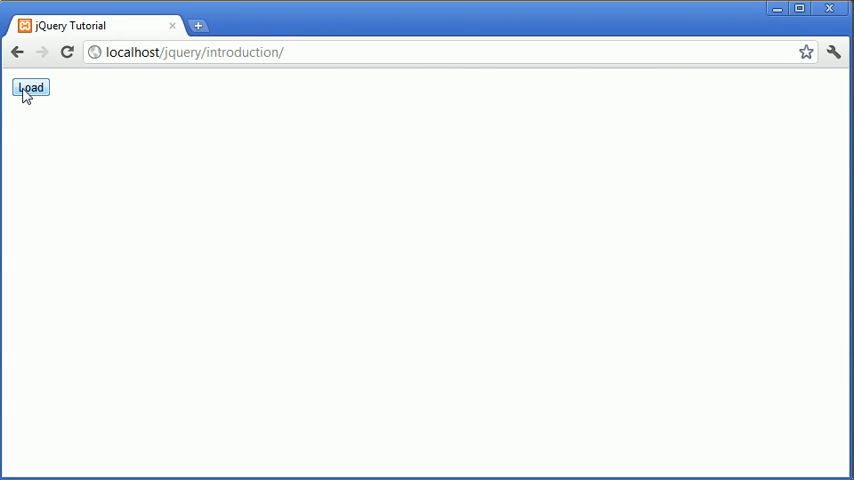
# - Click the Load button on the localhost jQuery Tutorial page to load page.html
pyautogui.click(30, 87)
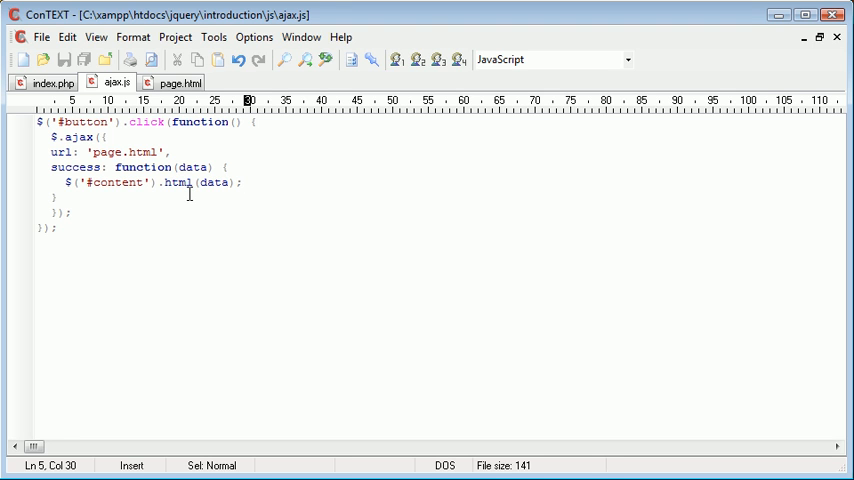
pyautogui.moveTo(71, 217)
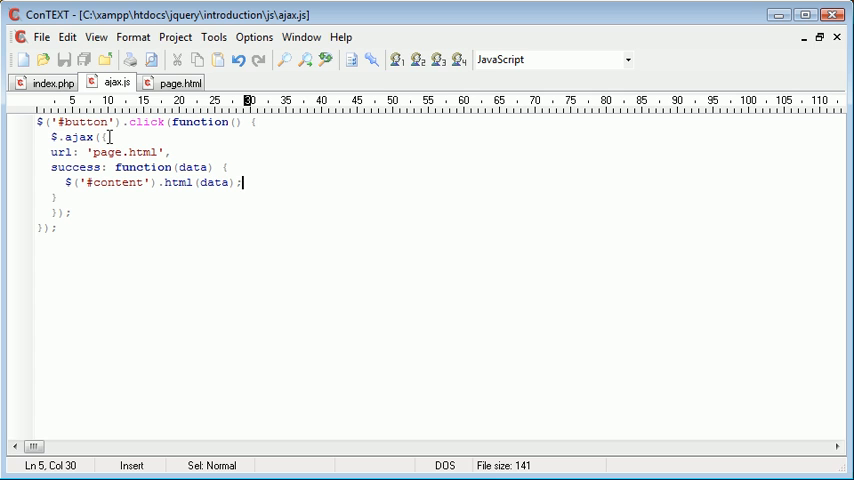
pyautogui.moveTo(103, 137)
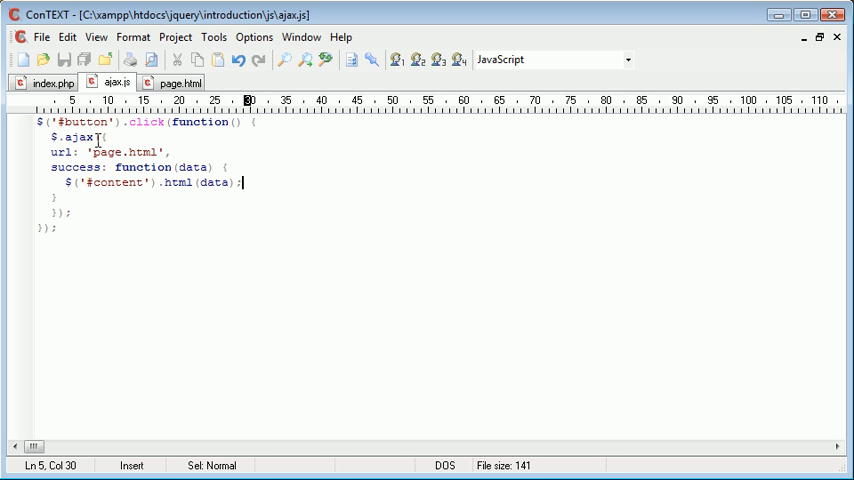